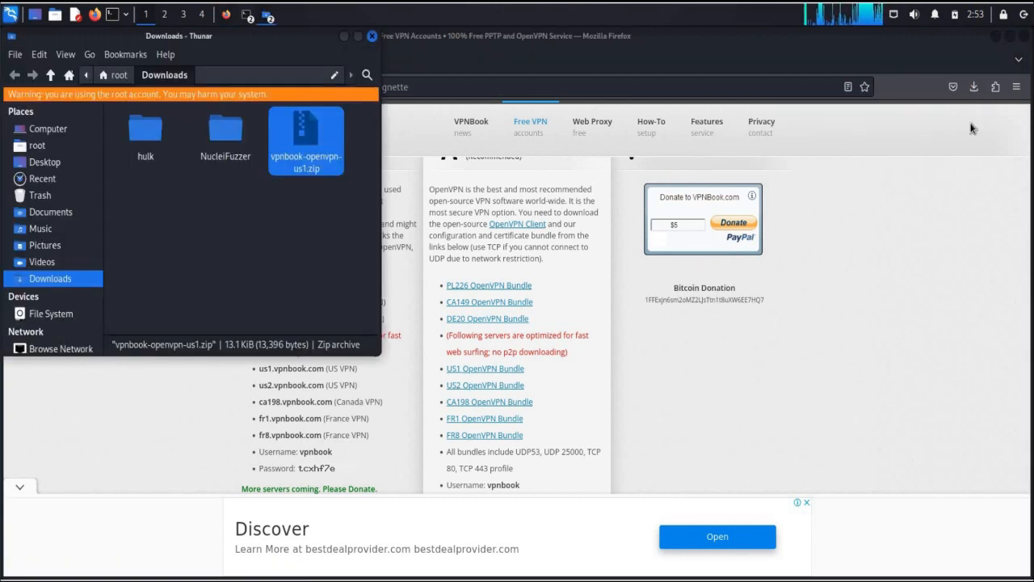
# Extract vpnbook-openvpn-us1.zip into .ovpn config files in the Downloads folder.
pyautogui.click(307, 60)
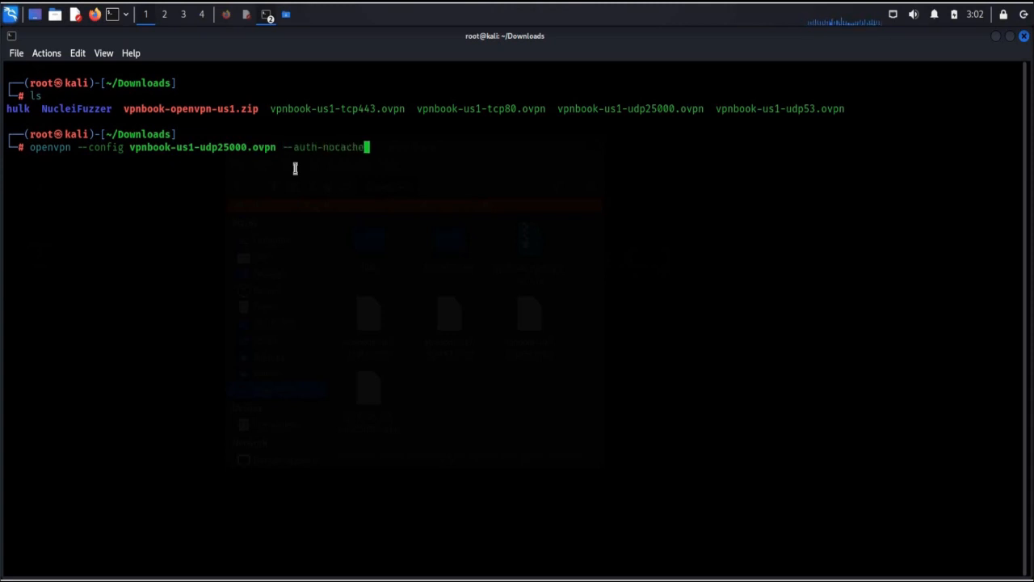
# Start OpenVPN with vpnbook-us1-udp25000.ovpn and --auth-nocache, connection output scrolling.
pyautogui.press('Return')
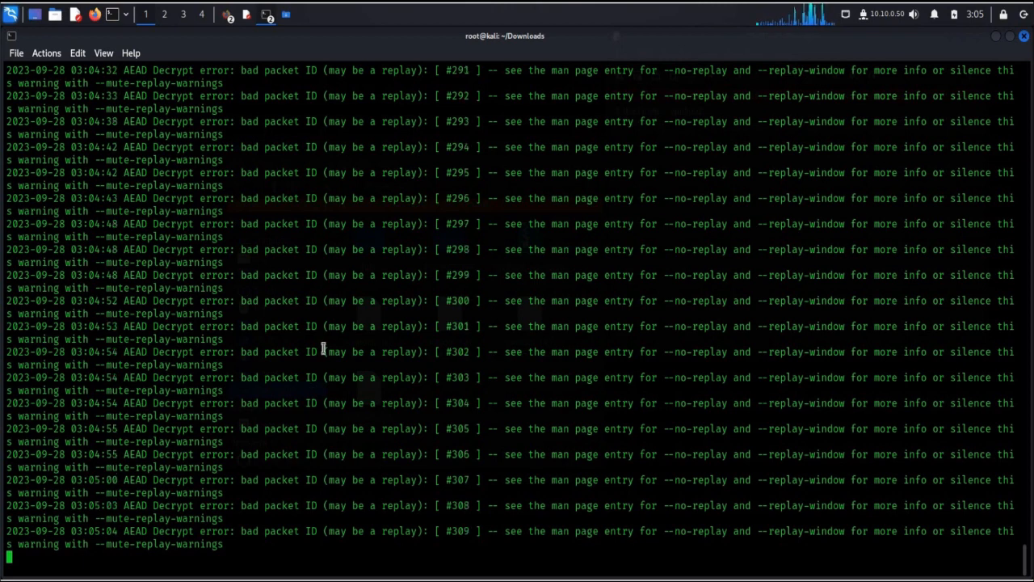